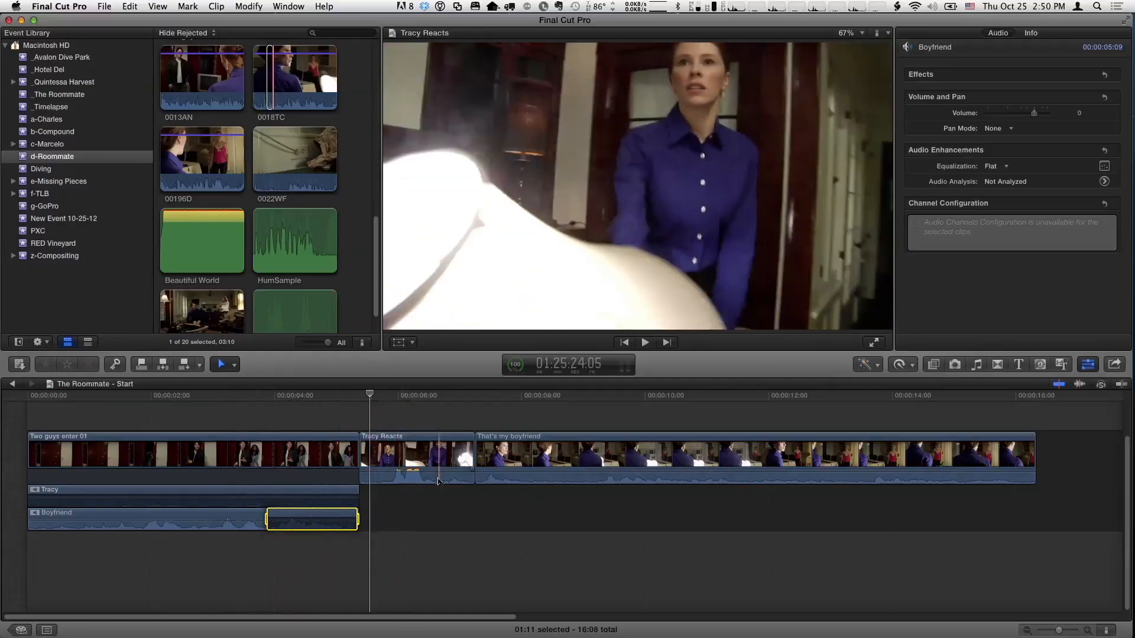
# Step: Select the Tracy Reacts clip so its Tracy and Boyfriend audio components can be expanded
pyautogui.click(416, 452)
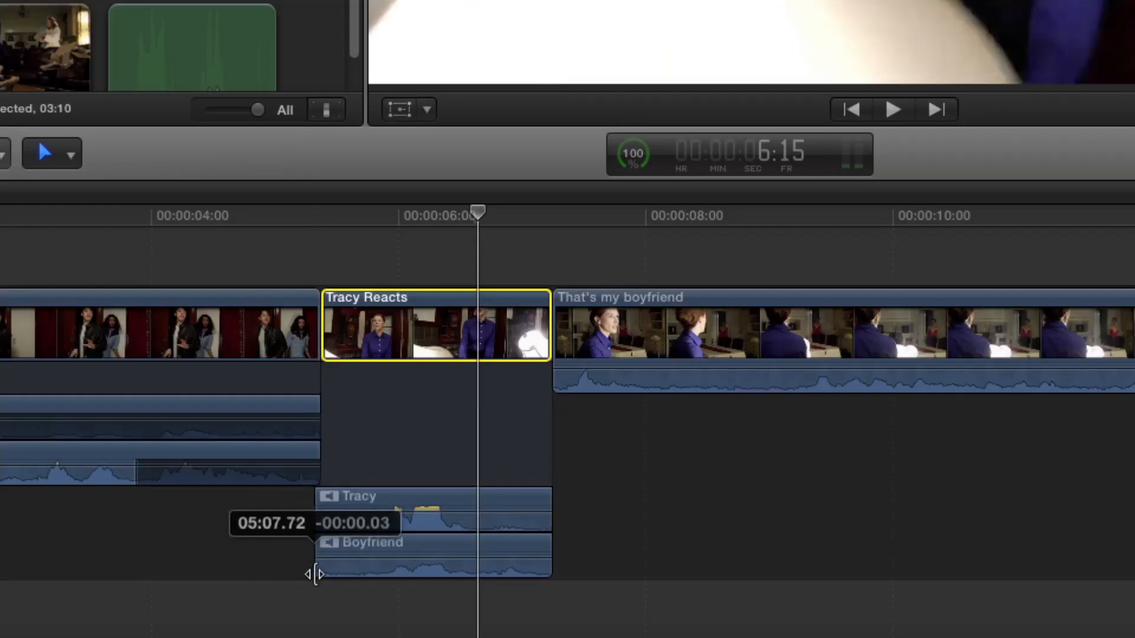
# Step: Extend the Boyfriend audio channel's start leftward so it runs under the preceding clip
pyautogui.moveTo(317, 573); pyautogui.dragTo(260, 569)
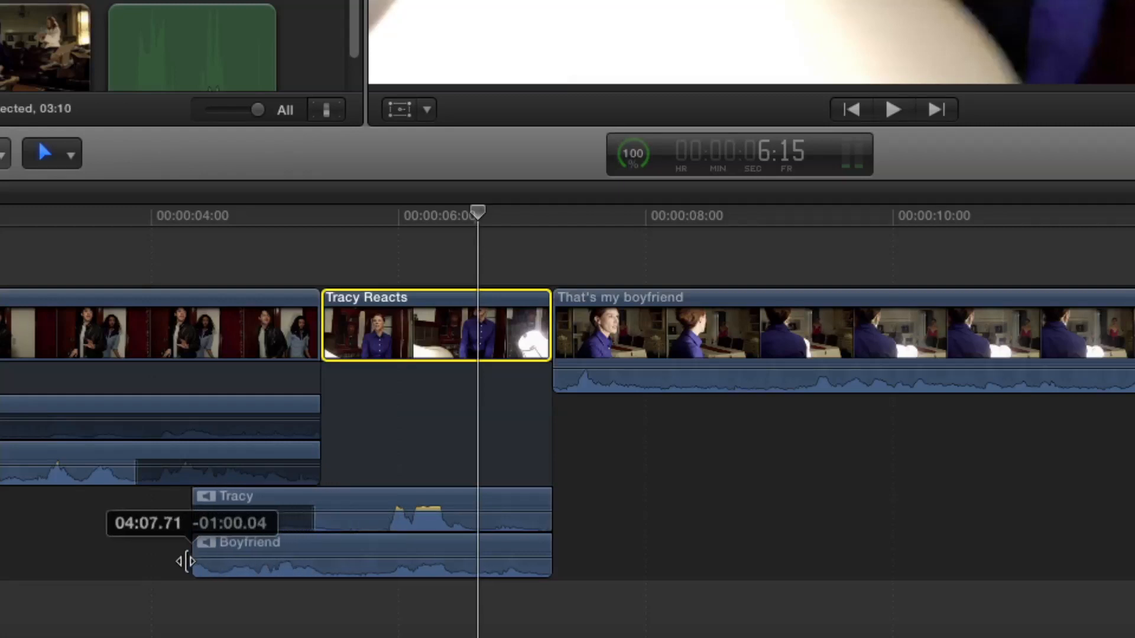
pyautogui.moveTo(188, 560); pyautogui.dragTo(137, 556)
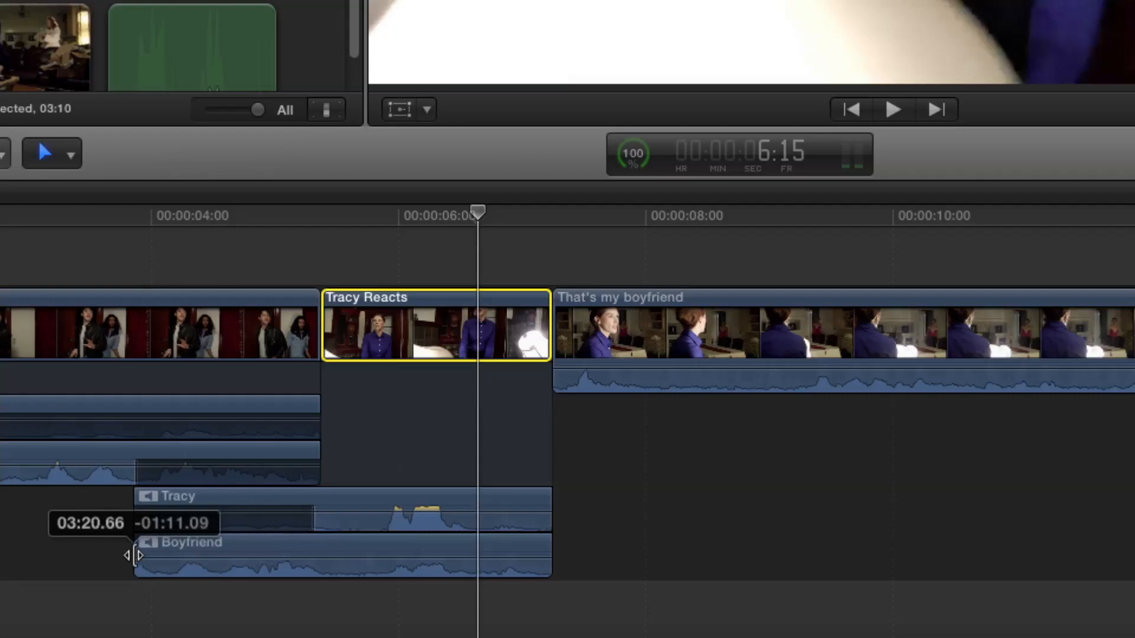
pyautogui.moveTo(137, 555); pyautogui.dragTo(170, 560)
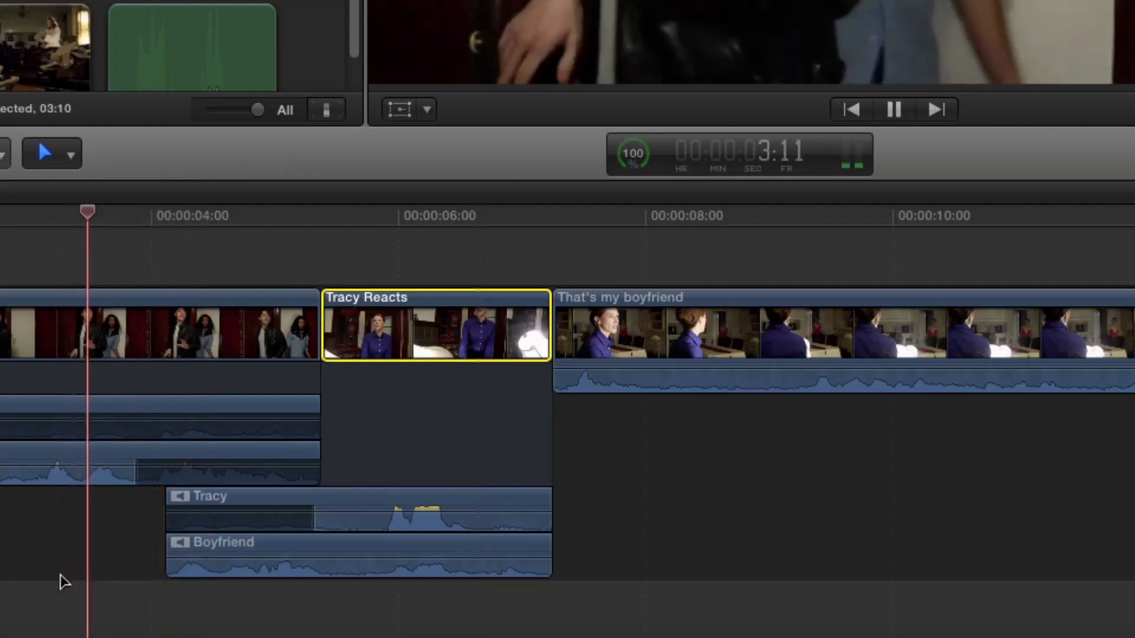
# Step: Play back the edit to check the extended Boyfriend audio against the previous shot
pyautogui.click(894, 108)
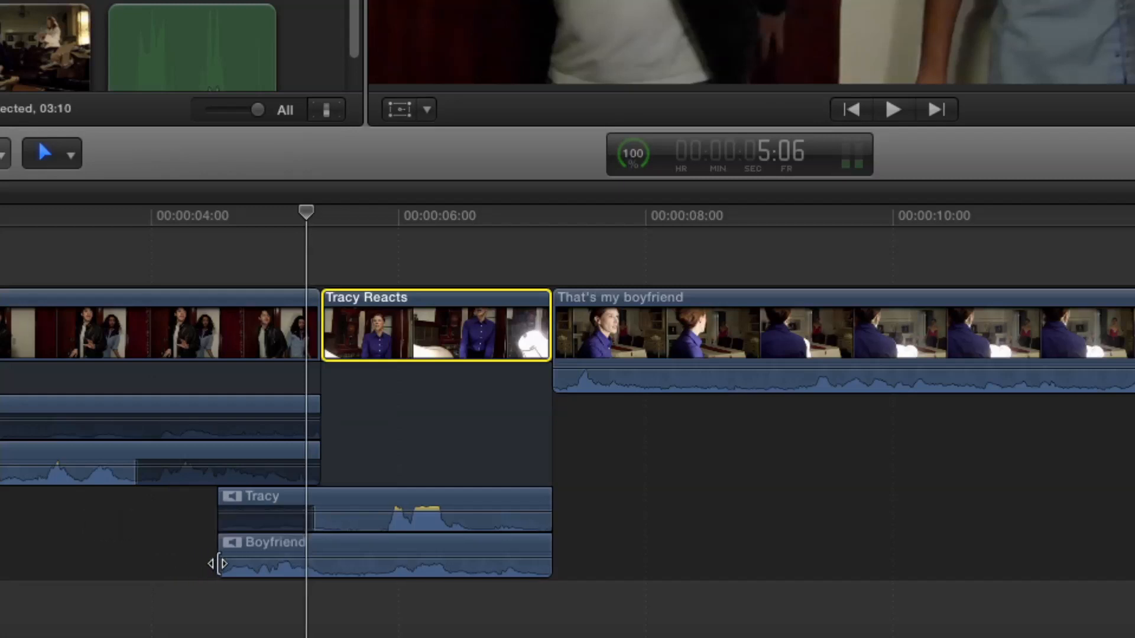
pyautogui.click(893, 109)
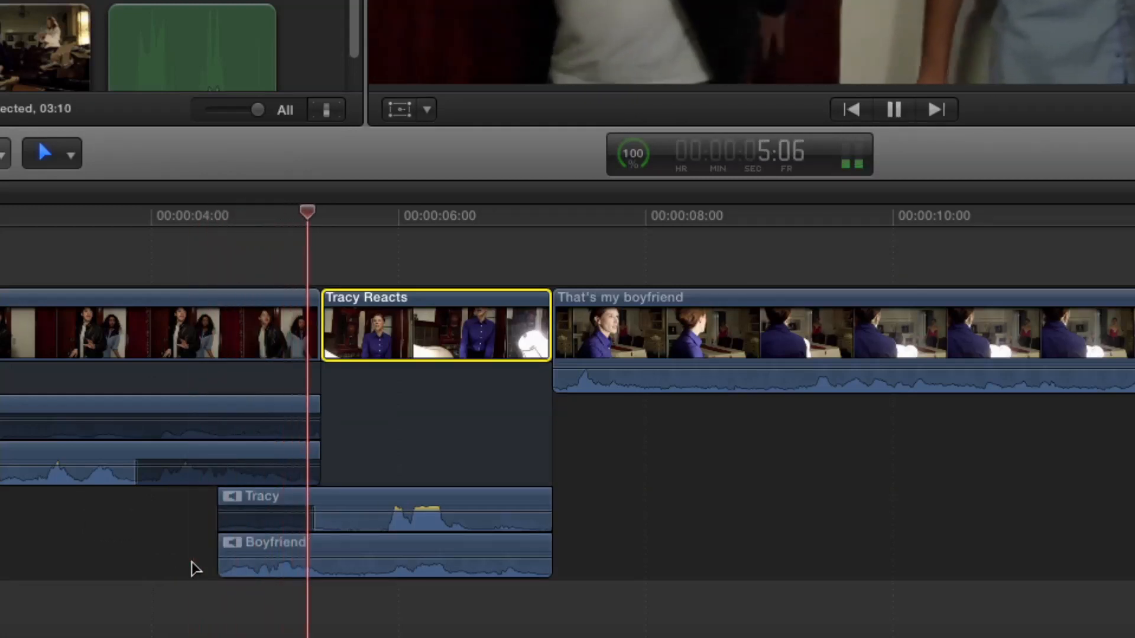
pyautogui.click(894, 108)
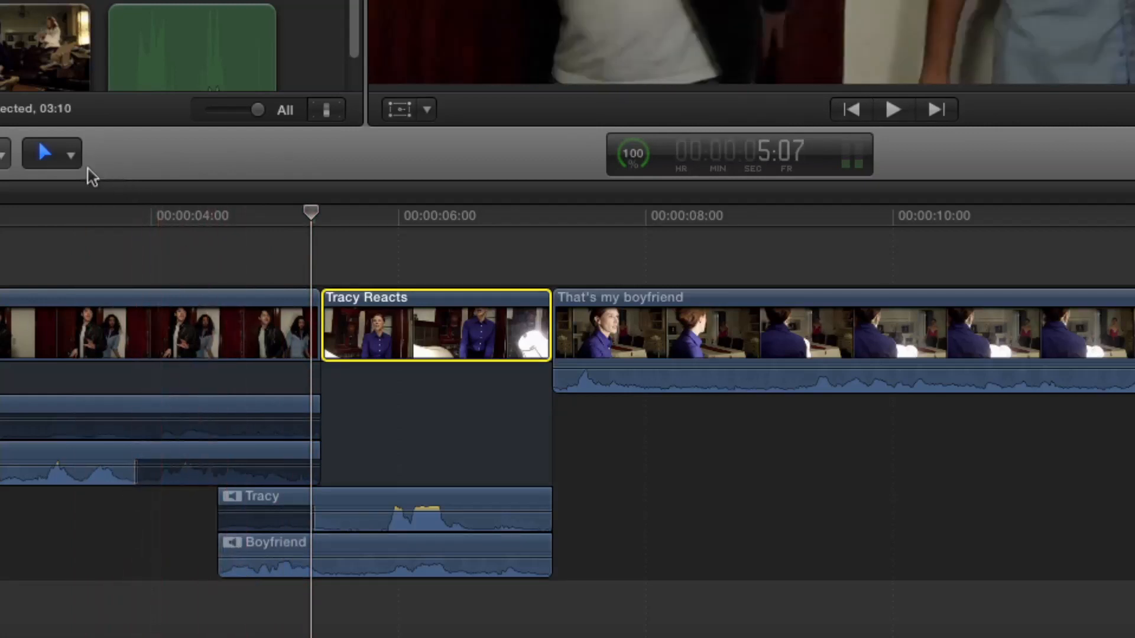
# Step: Switch the timeline tool to Position (P) mode for moving the Tracy Reacts clip
pyautogui.click(70, 152)
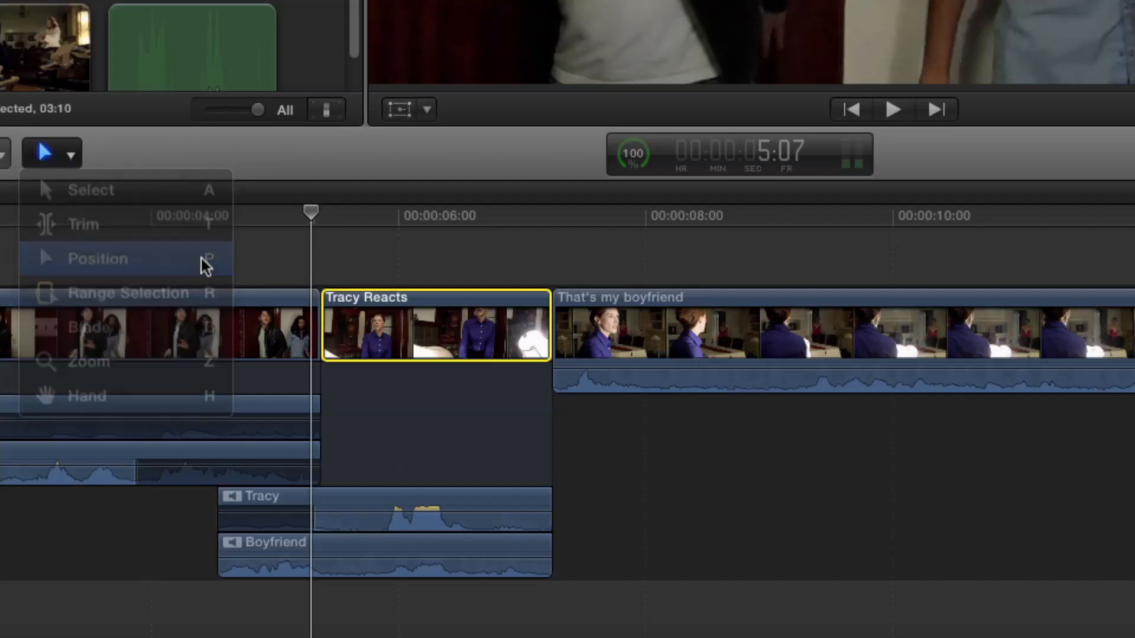
pyautogui.click(96, 259)
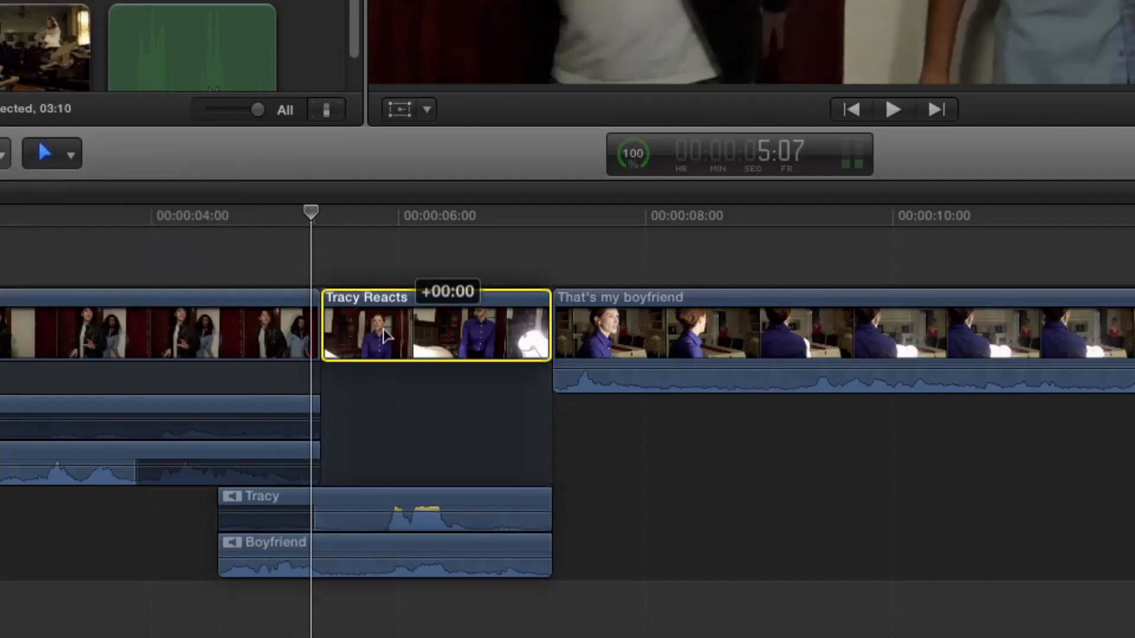